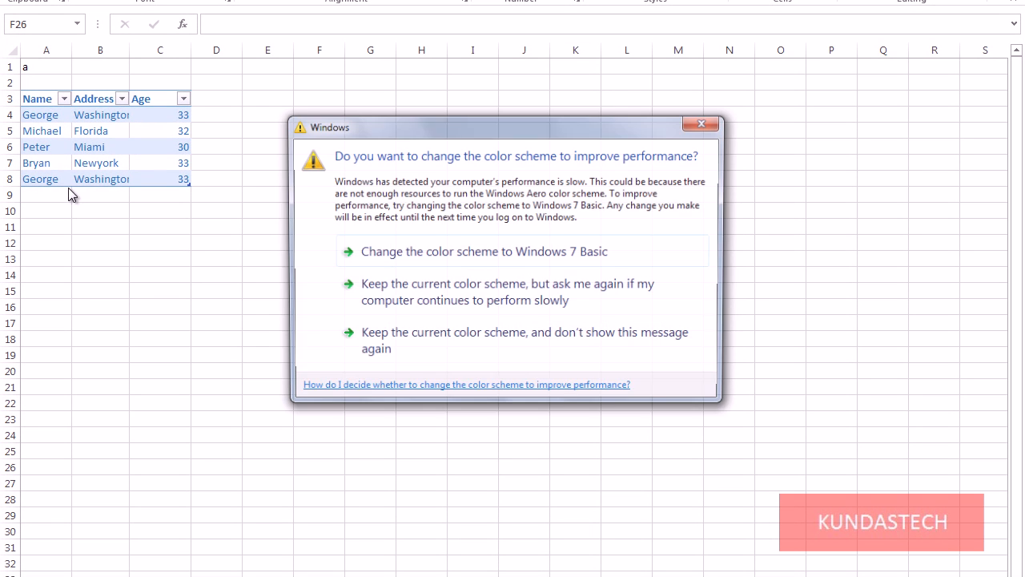
- Dismiss the Windows colour-scheme prompt and select Michael's name cell in the table
left_click(701, 124)
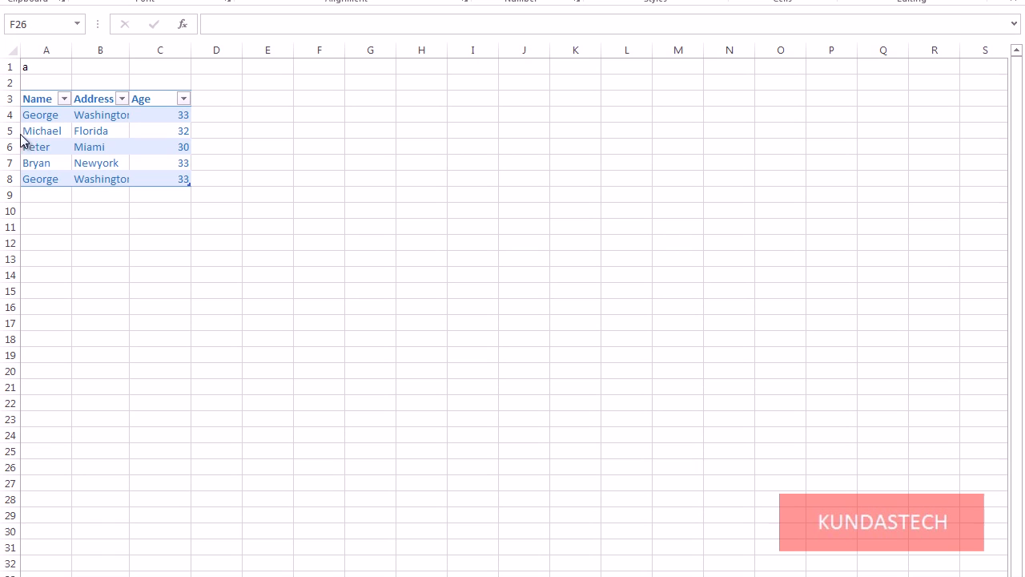
mouse_move(64, 131)
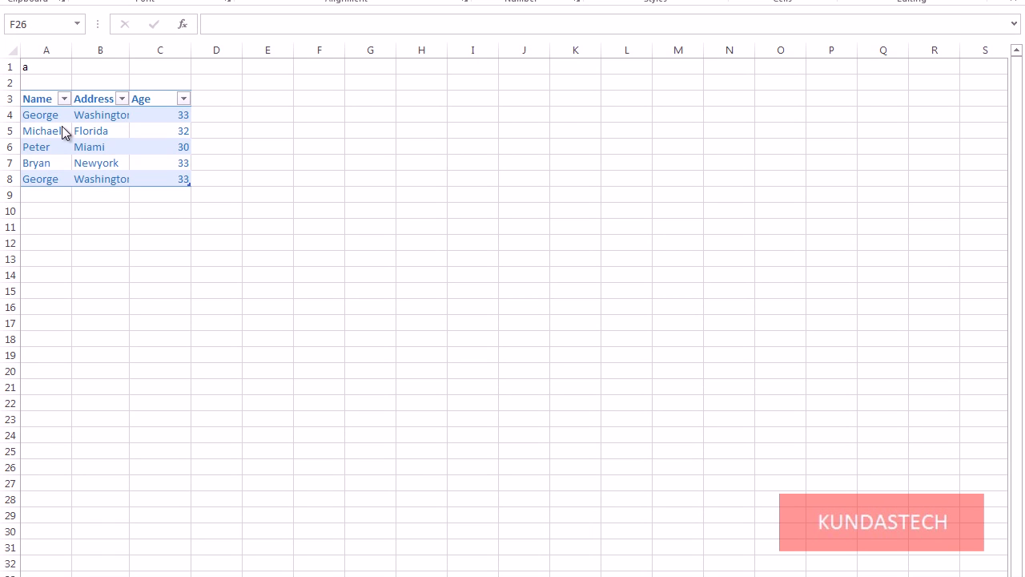
mouse_move(55, 126)
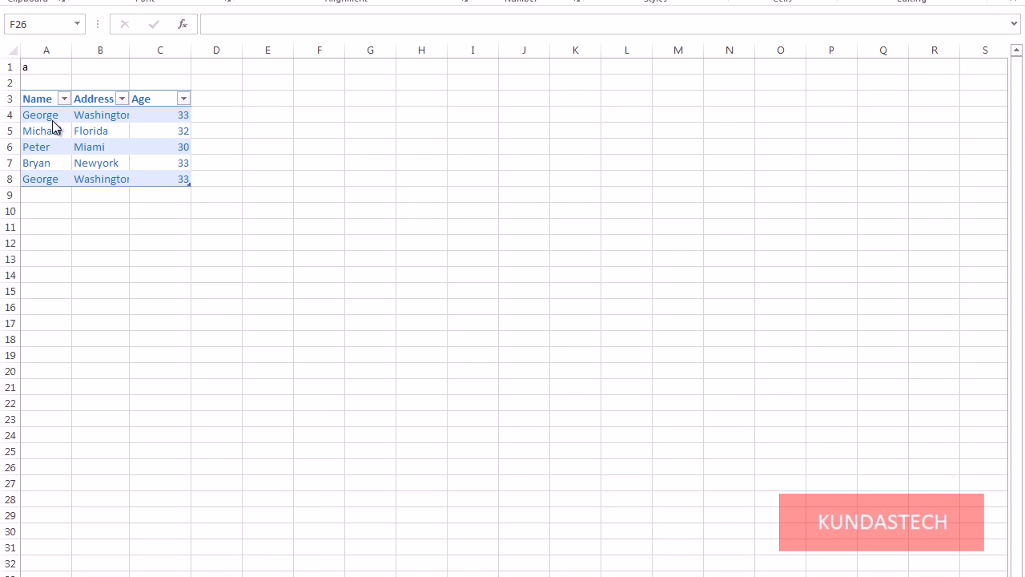
mouse_move(54, 182)
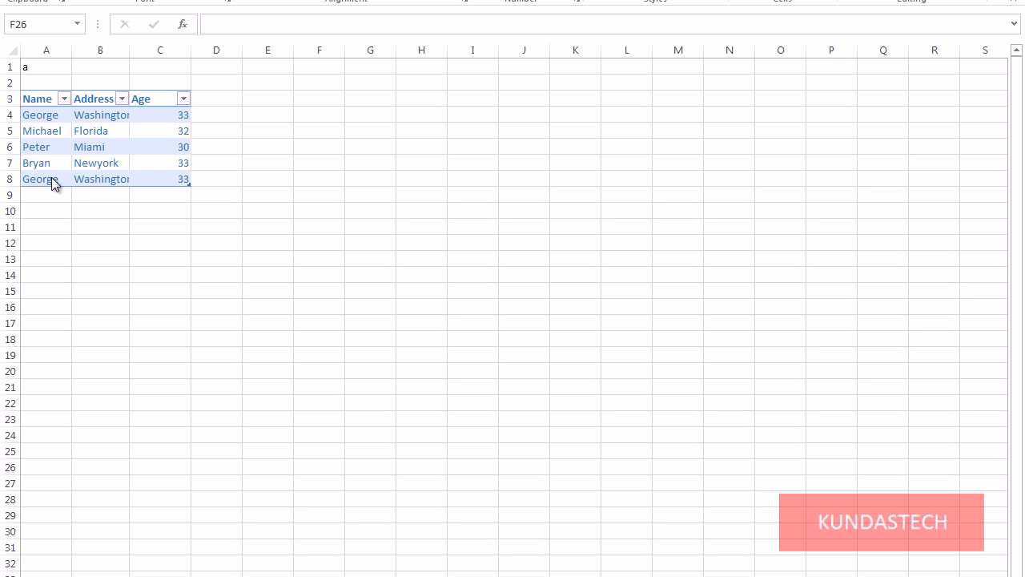
mouse_move(47, 115)
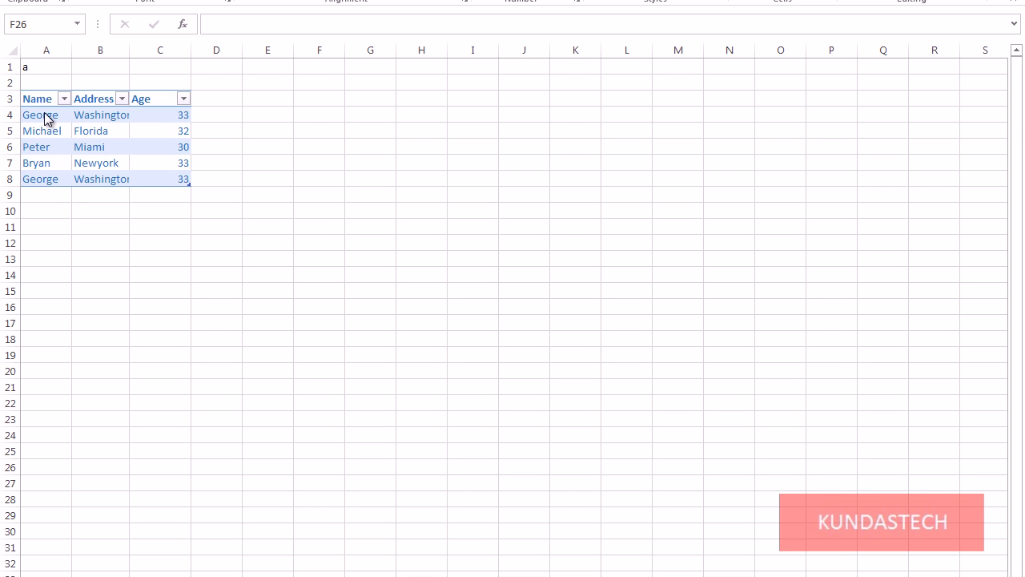
mouse_move(52, 126)
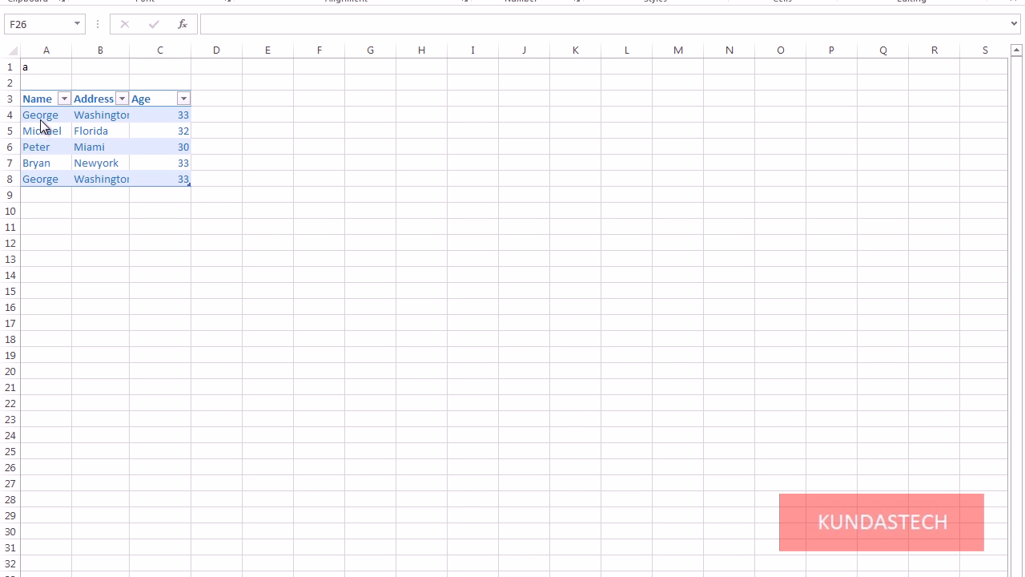
mouse_move(225, 170)
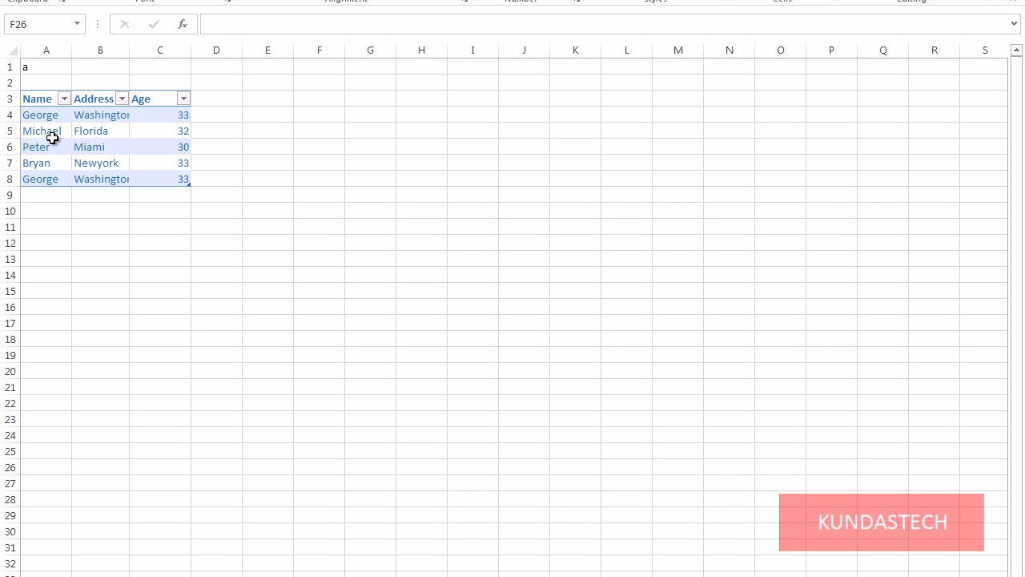
left_click(40, 132)
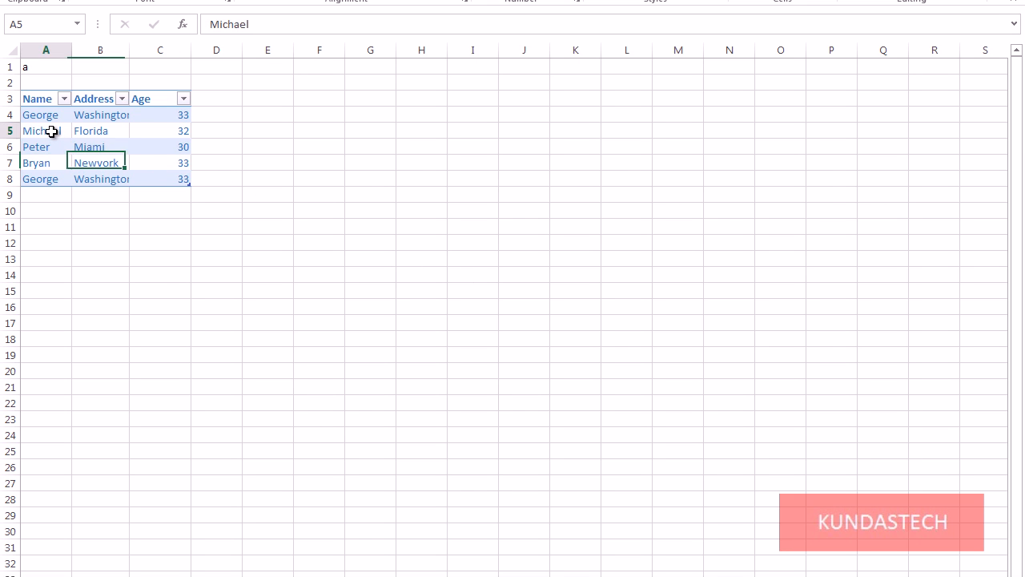
- Select a cell inside the table so the Table Tools Design options become available
left_click(45, 163)
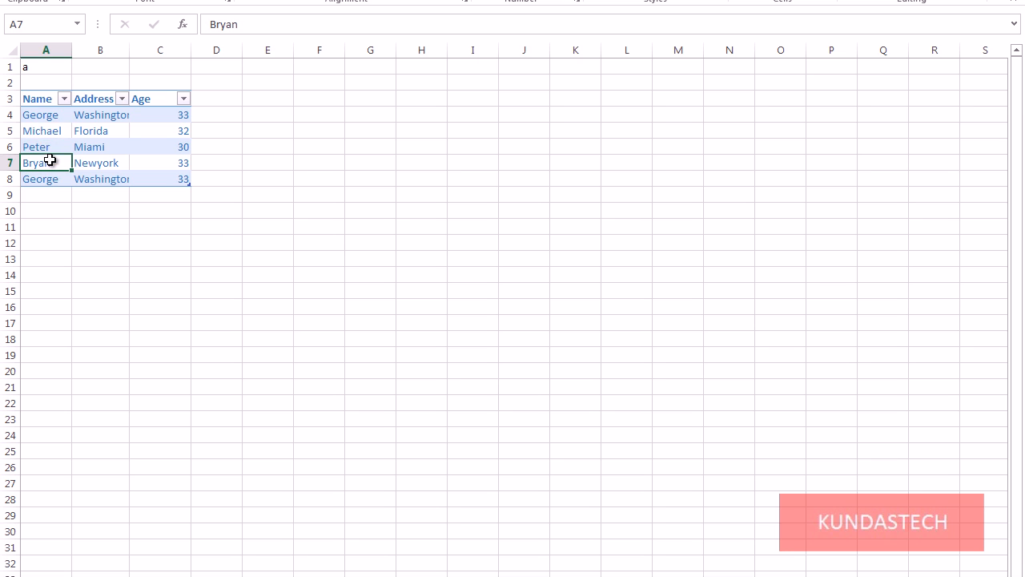
left_click(45, 148)
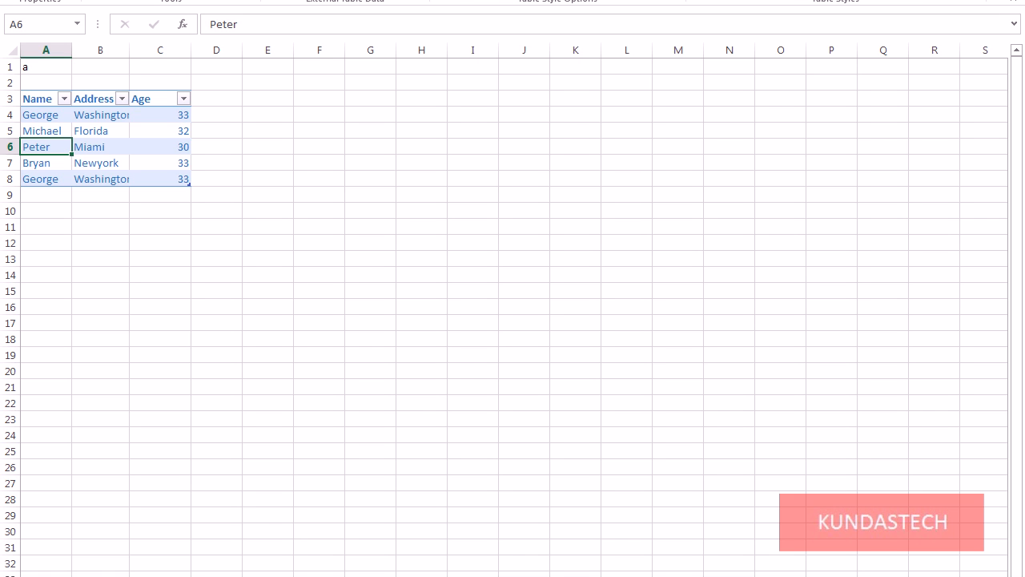
mouse_move(160, 0)
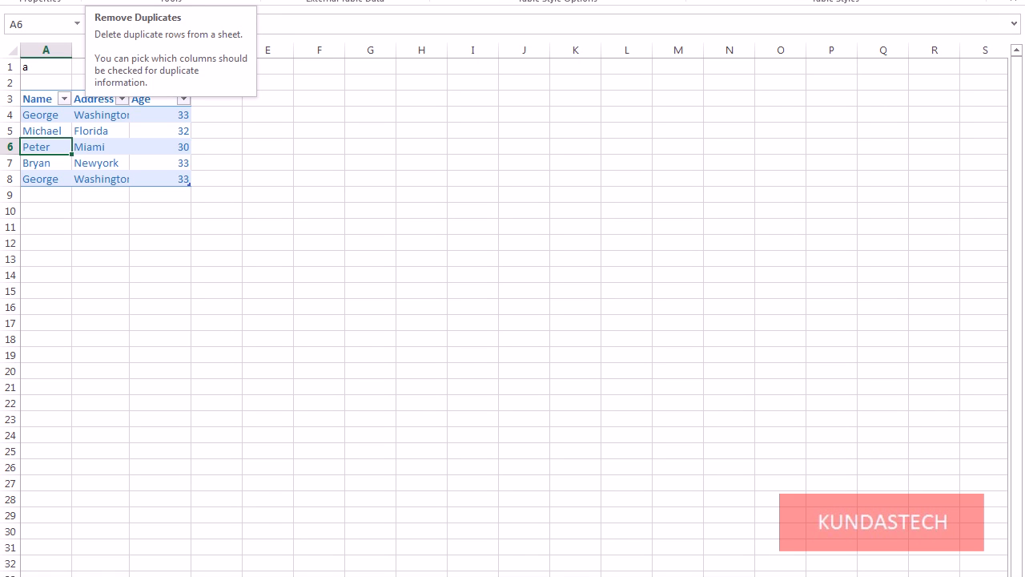
- Set Remove Duplicates to compare rows by the Name column only, keeping headers recognised
left_click(138, 16)
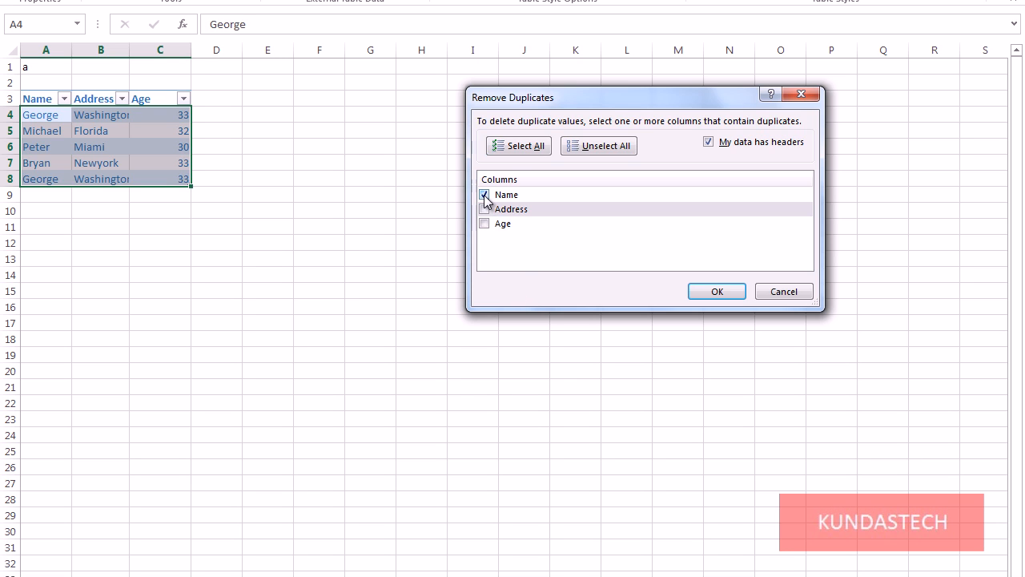
left_click(484, 196)
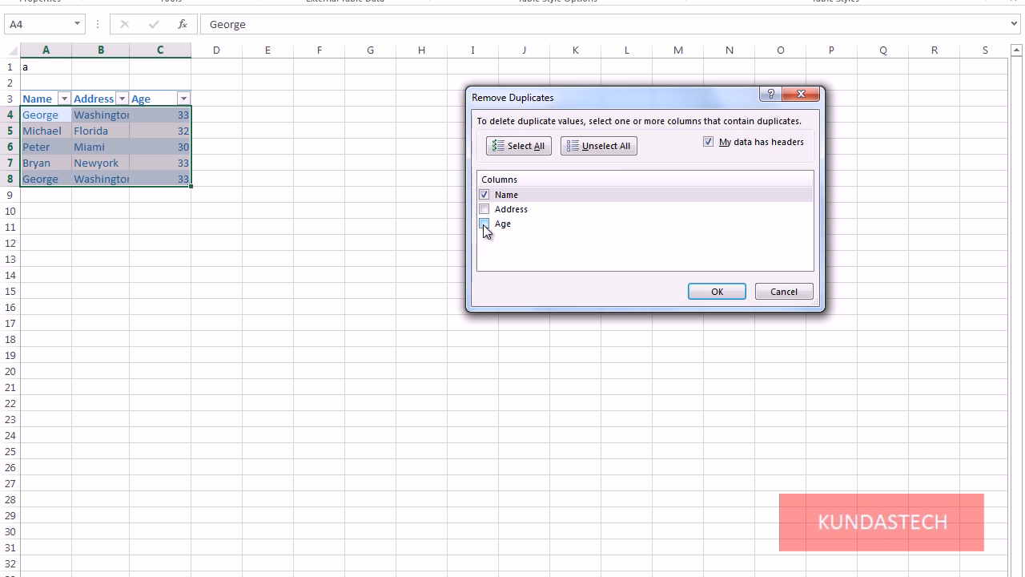
left_click(484, 196)
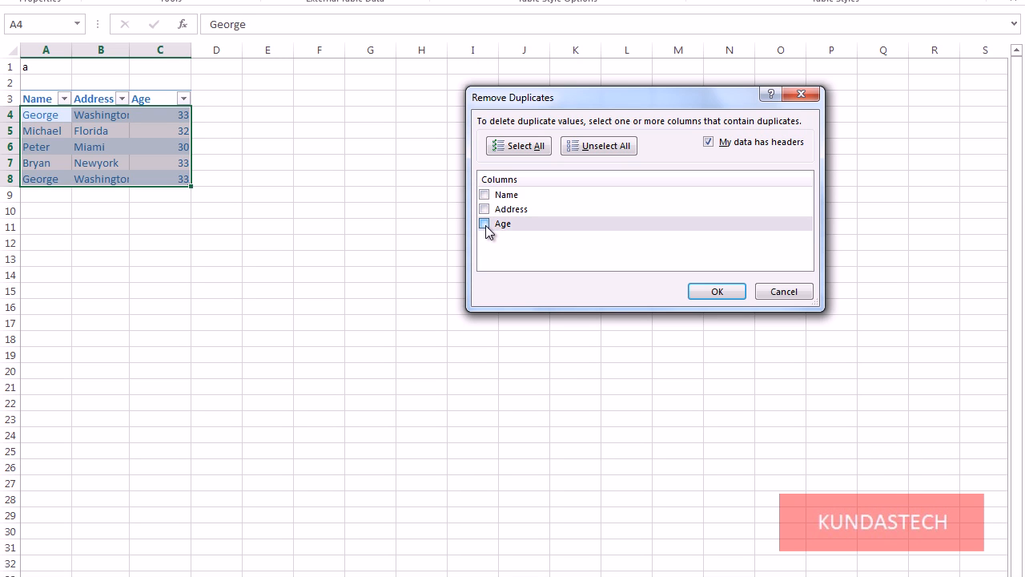
left_click(484, 222)
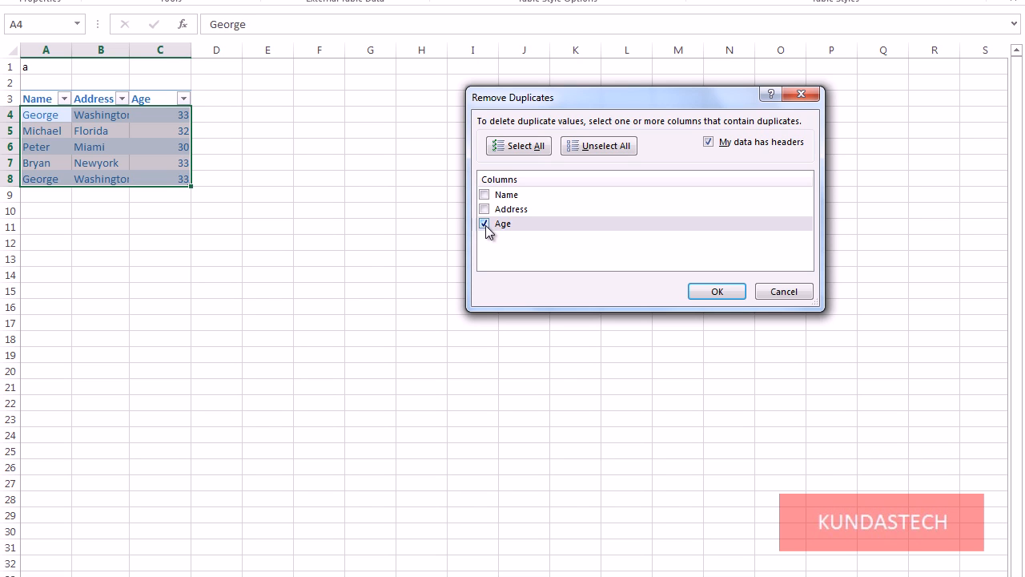
left_click(484, 223)
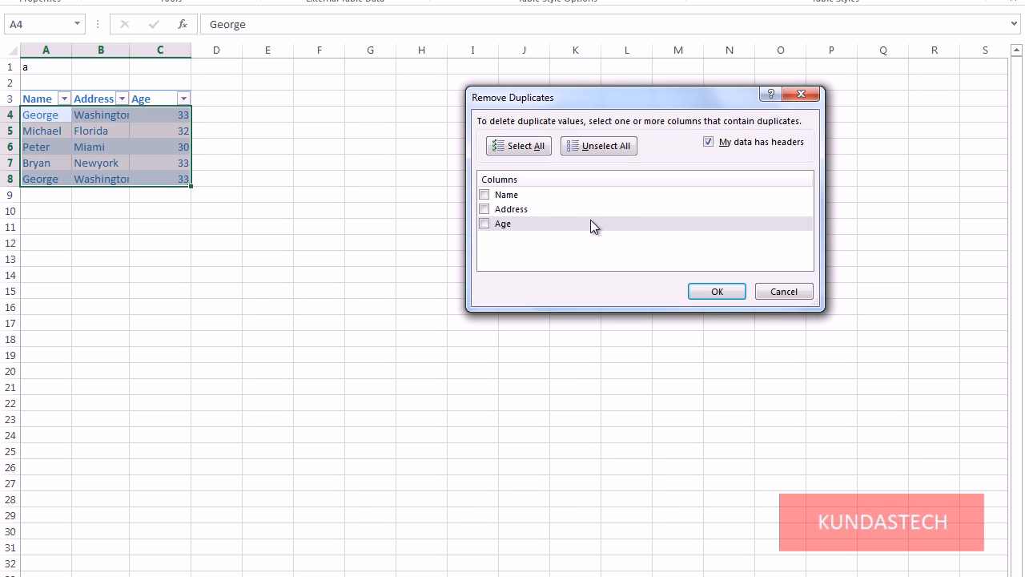
mouse_move(605, 221)
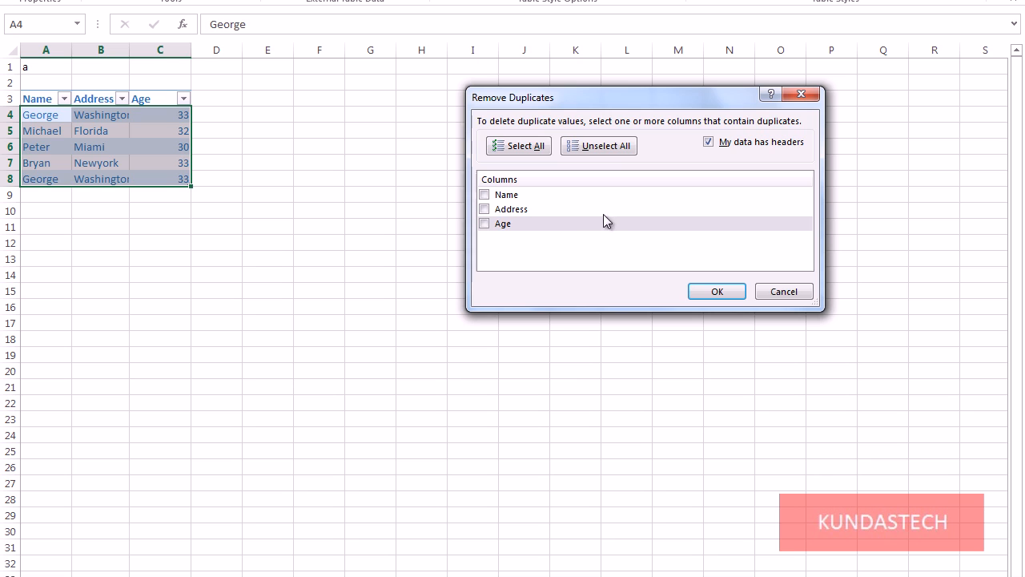
left_click(484, 195)
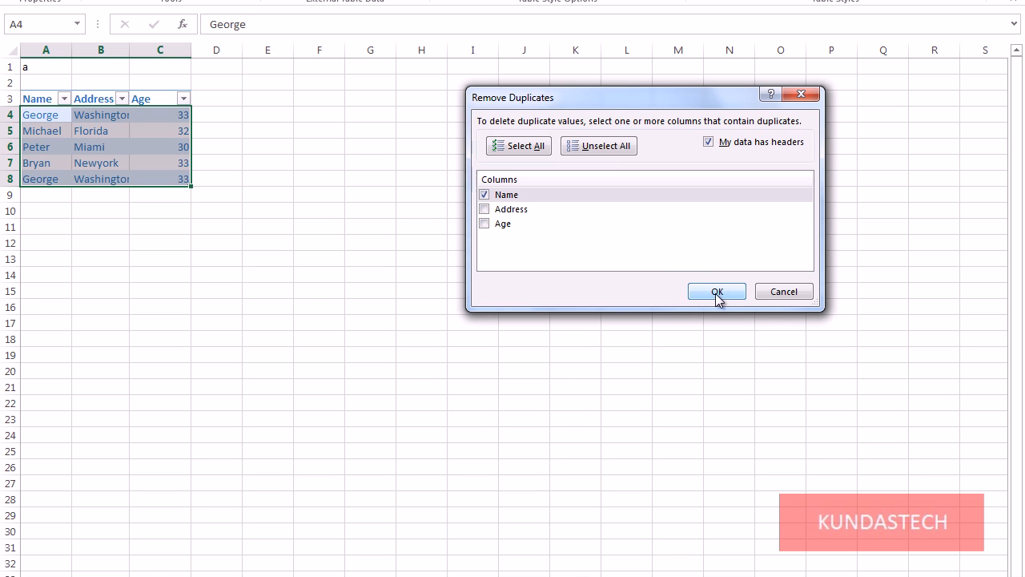
left_click(718, 292)
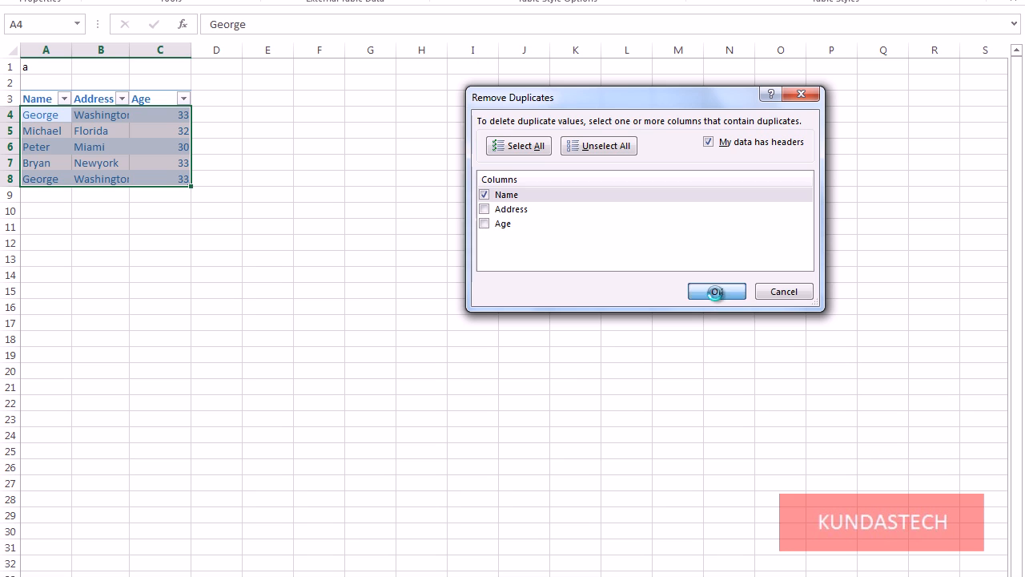
- Remove the duplicate George row and acknowledge 1 duplicate removed, 4 unique values left
left_click(716, 291)
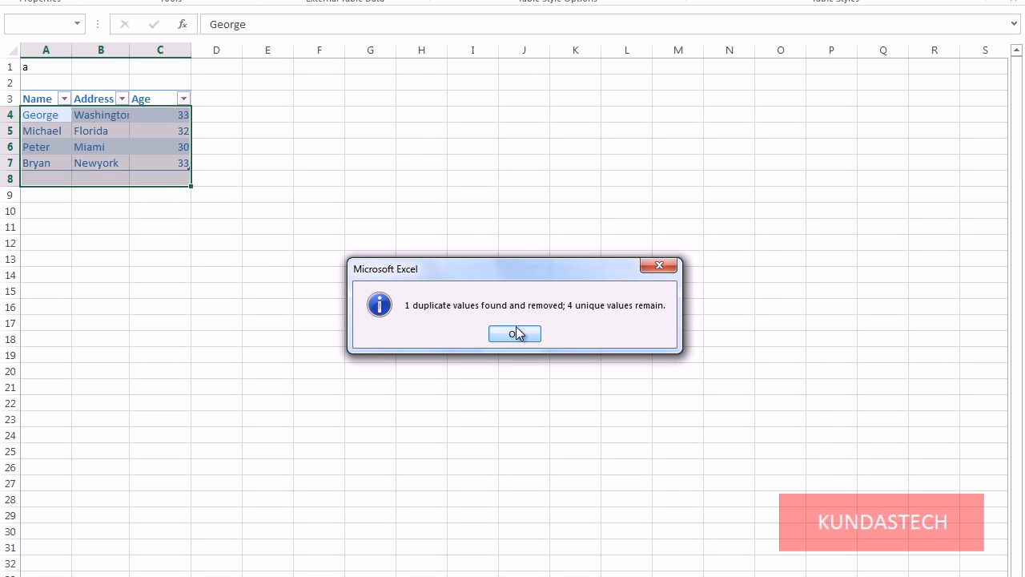
mouse_move(504, 312)
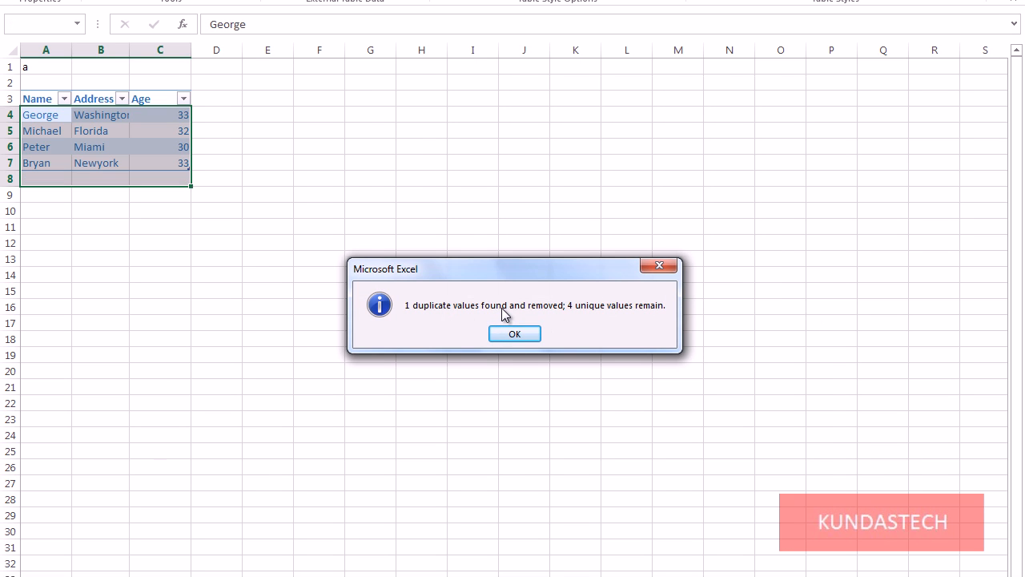
mouse_move(610, 317)
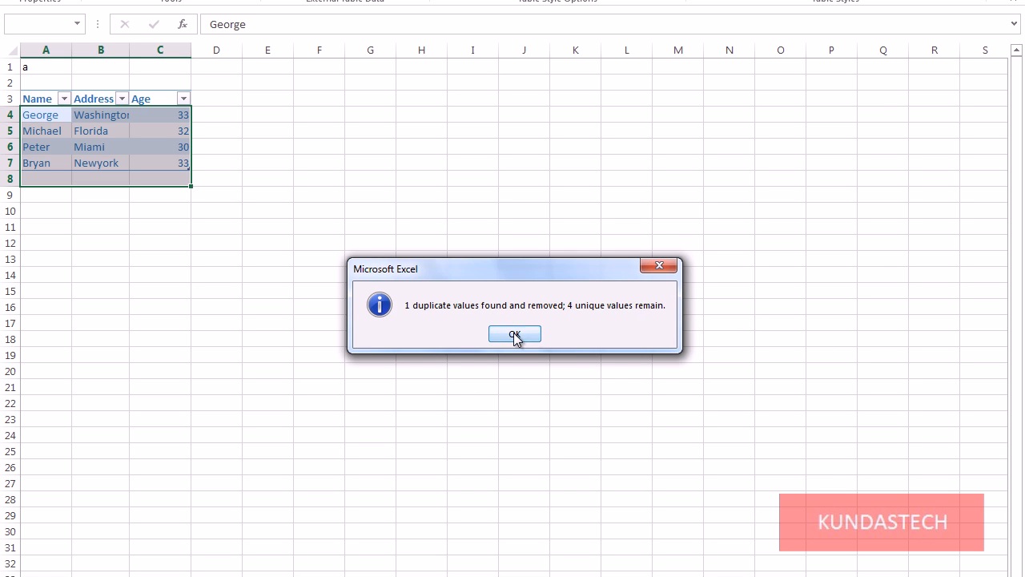
left_click(516, 334)
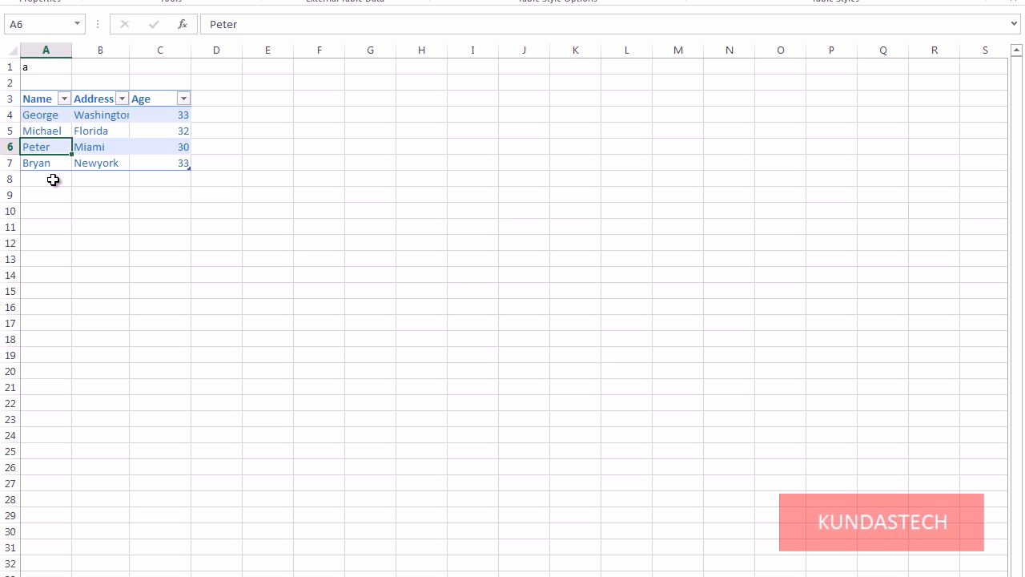
mouse_move(44, 186)
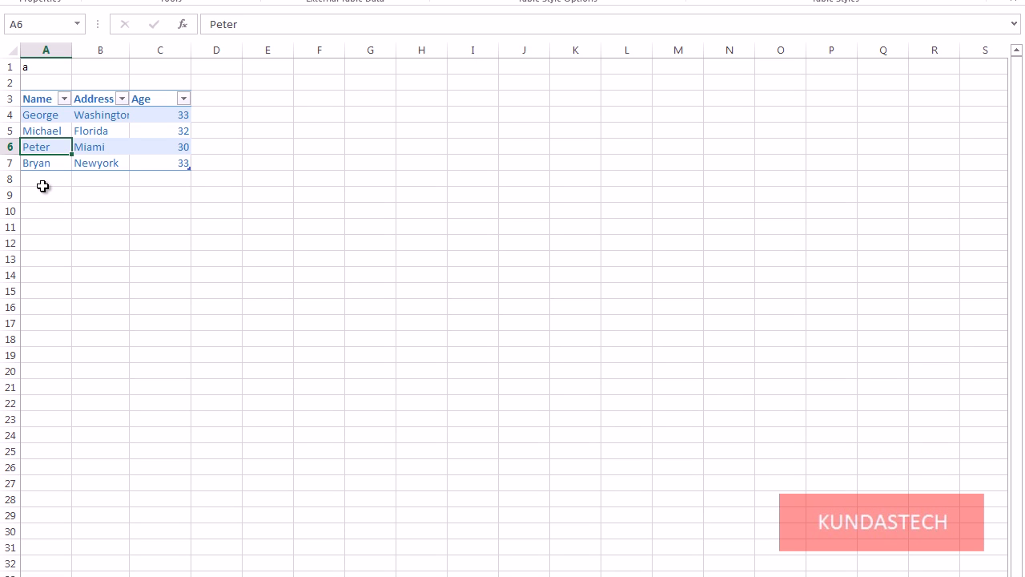